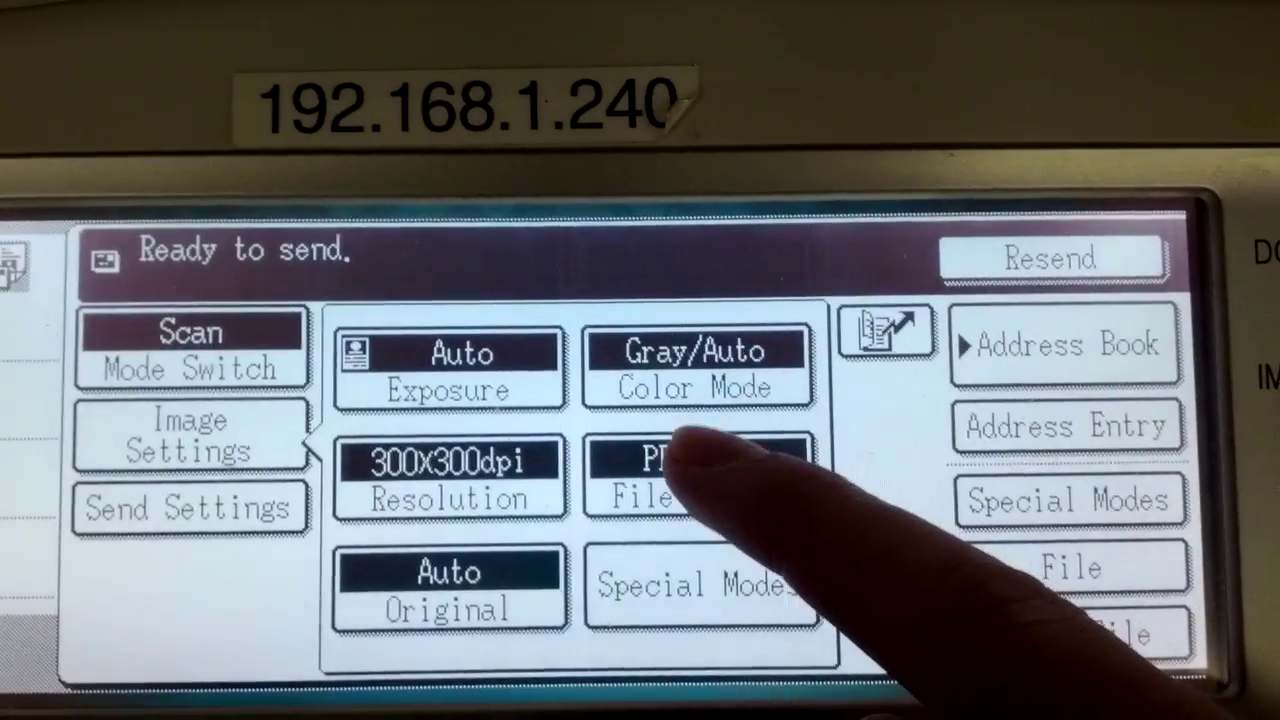
Step: Keep PDF as the scan file type and enable Specified Pages per File at 1 page
{"action": "left_click", "coordinate": [664, 480]}
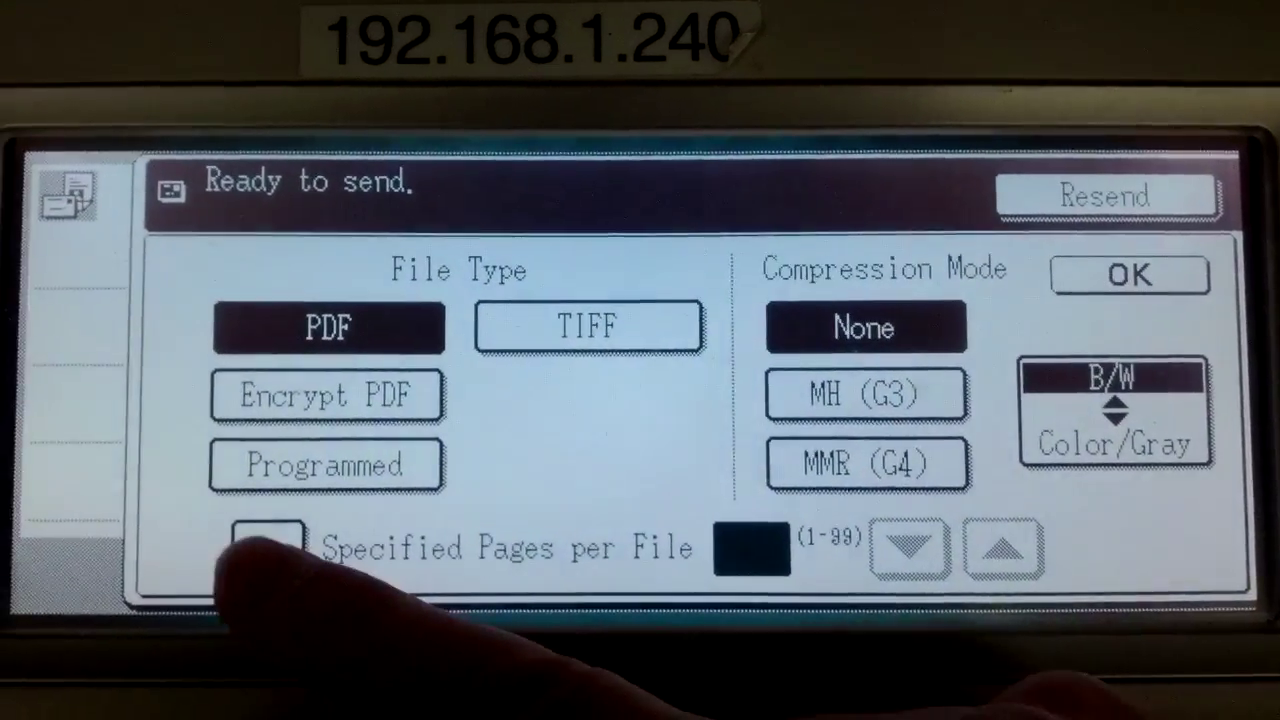
{"action": "left_click", "coordinate": [272, 548]}
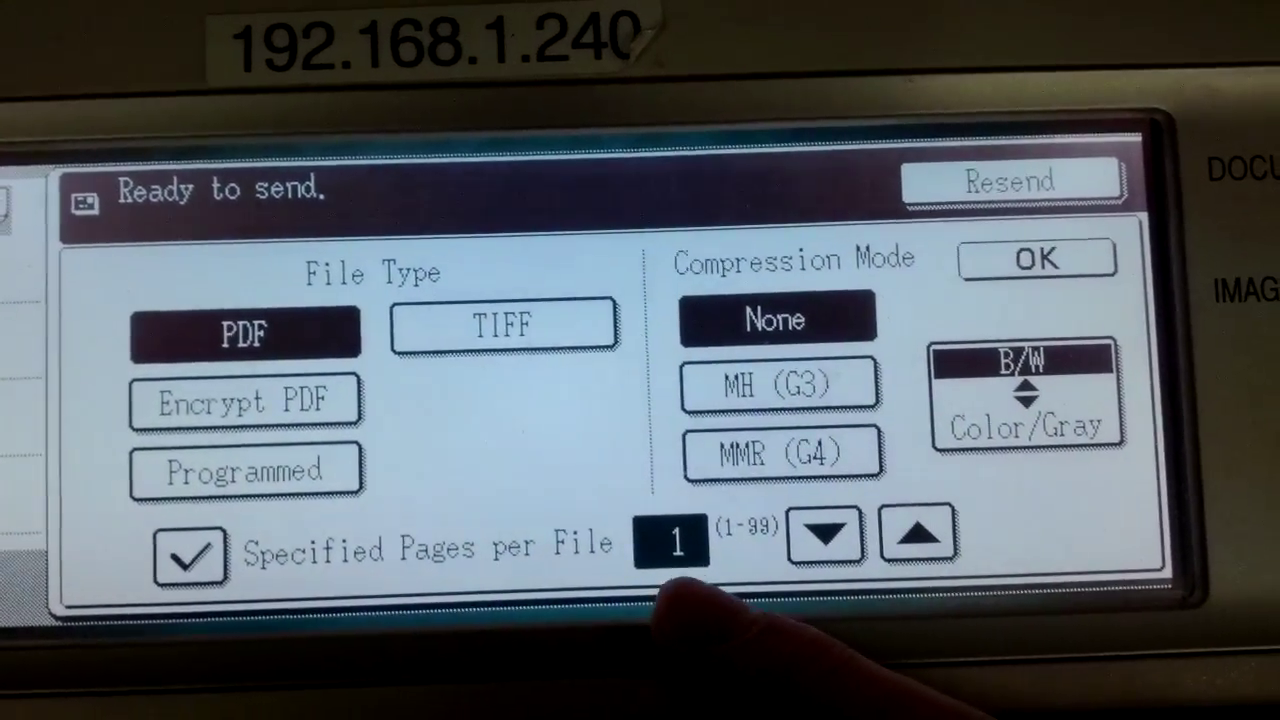